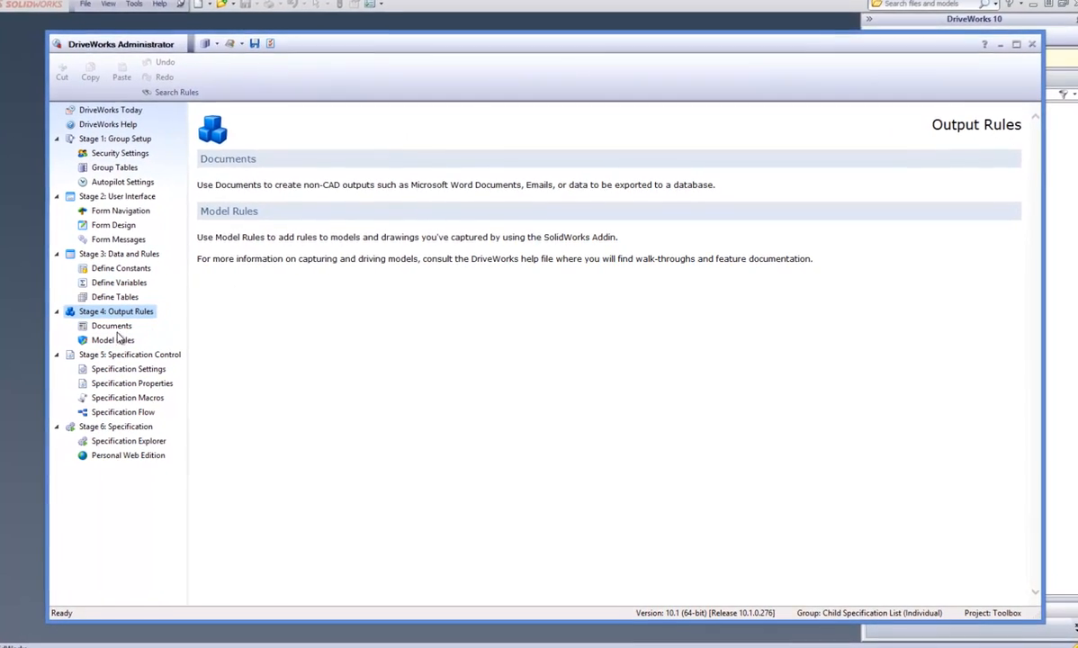
- Show the project's output documents under Stage 4: Output Rules
click(111, 326)
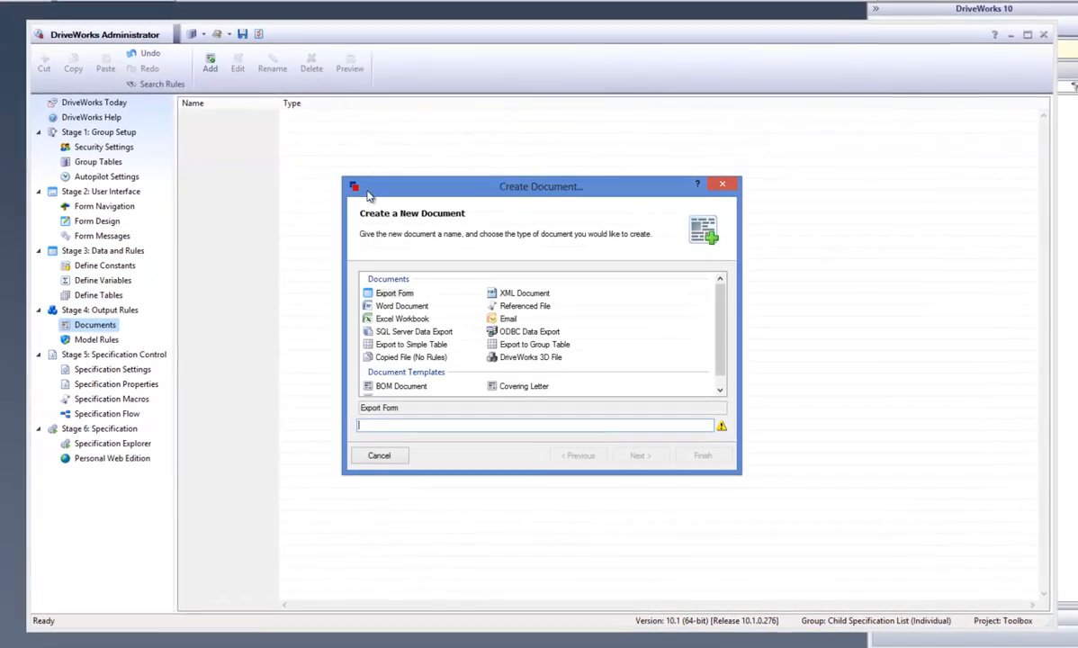
- Create a document from the Covering Letter template, named 'Covering Letter'
click(520, 387)
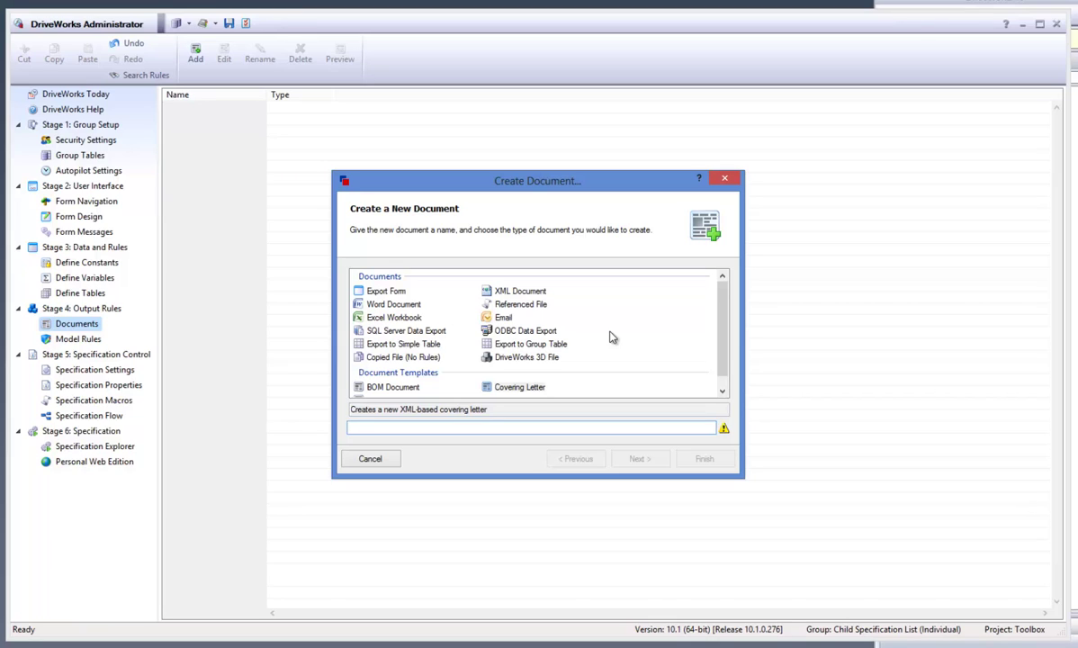
text(Covering Letter)
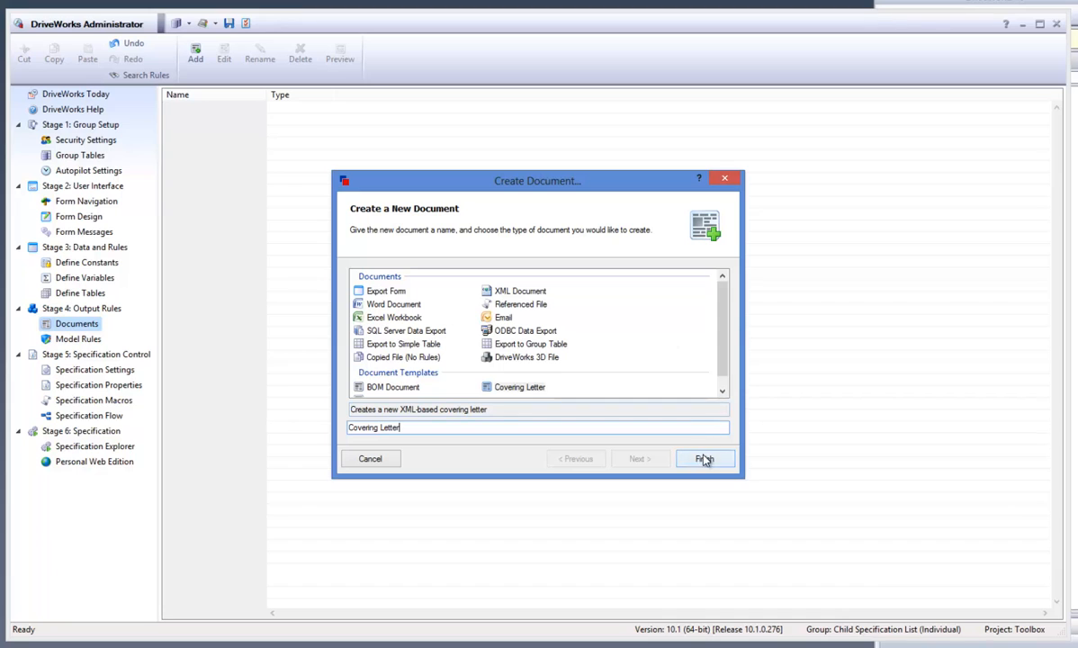
click(705, 458)
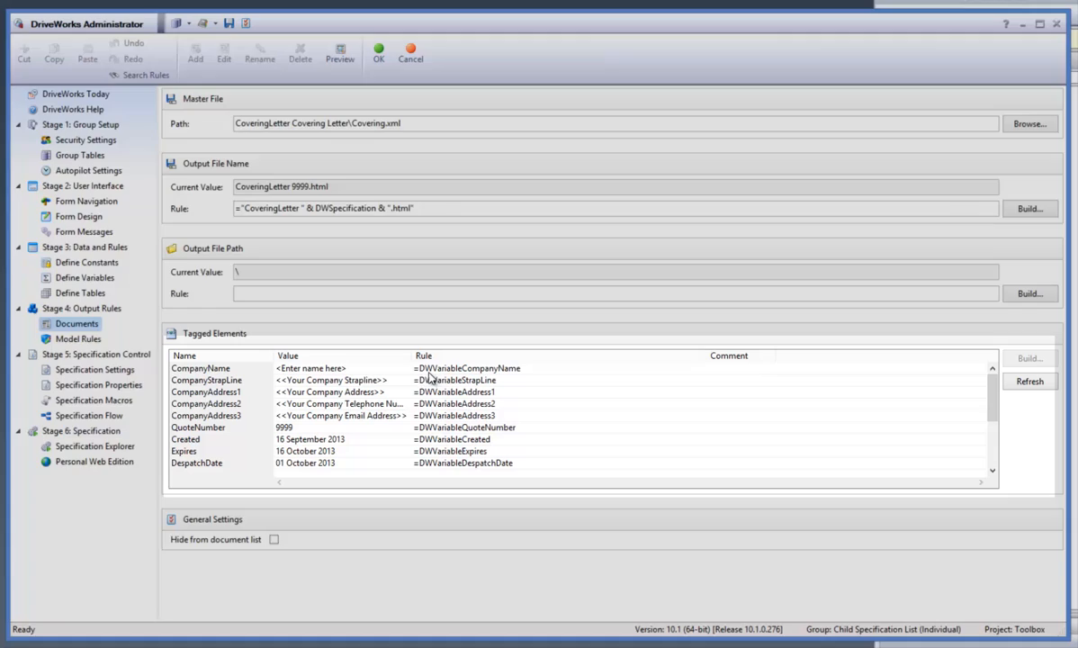
- Build the rule for the CompanyName tagged element
click(206, 368)
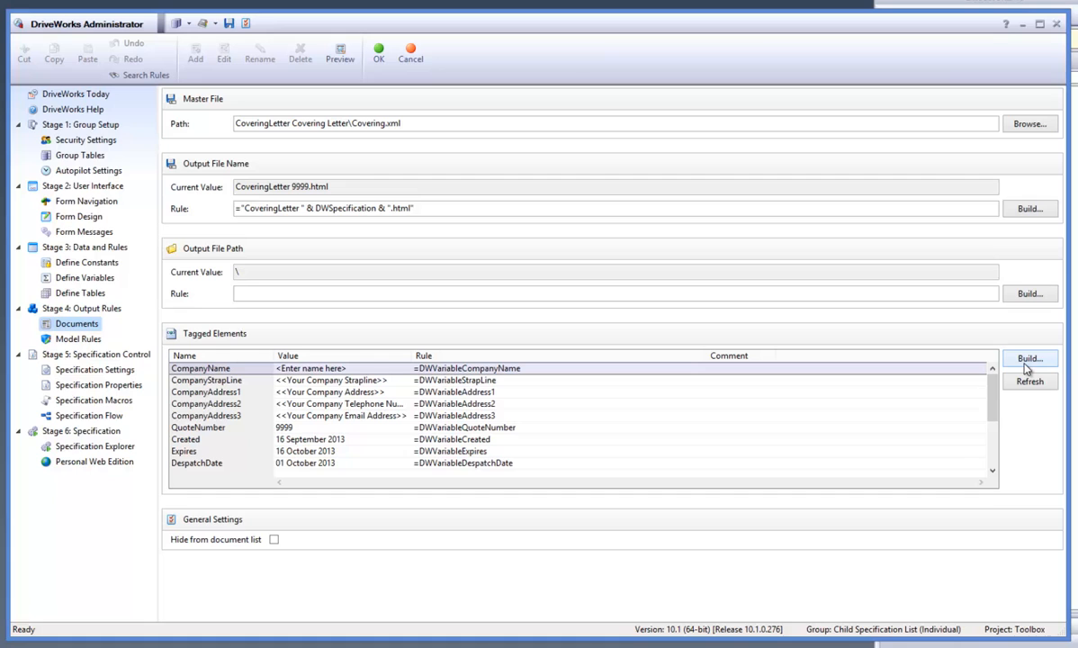
click(1030, 358)
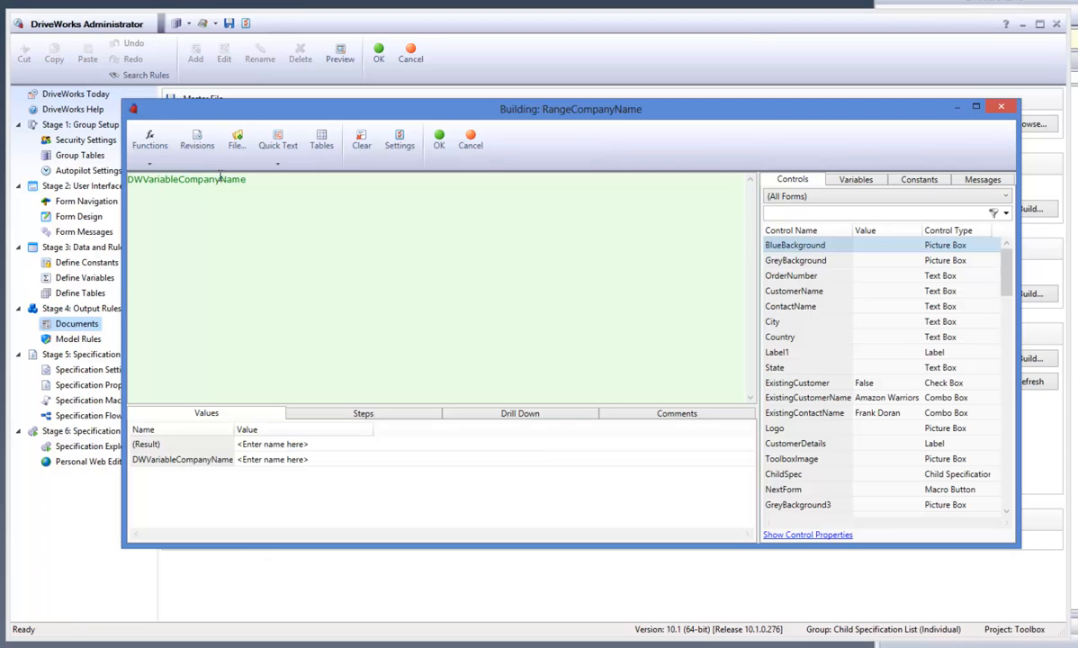
- Replace the '<Enter name here>' placeholder with "DriveWorks" in the CompanyName rule
right_click(186, 179)
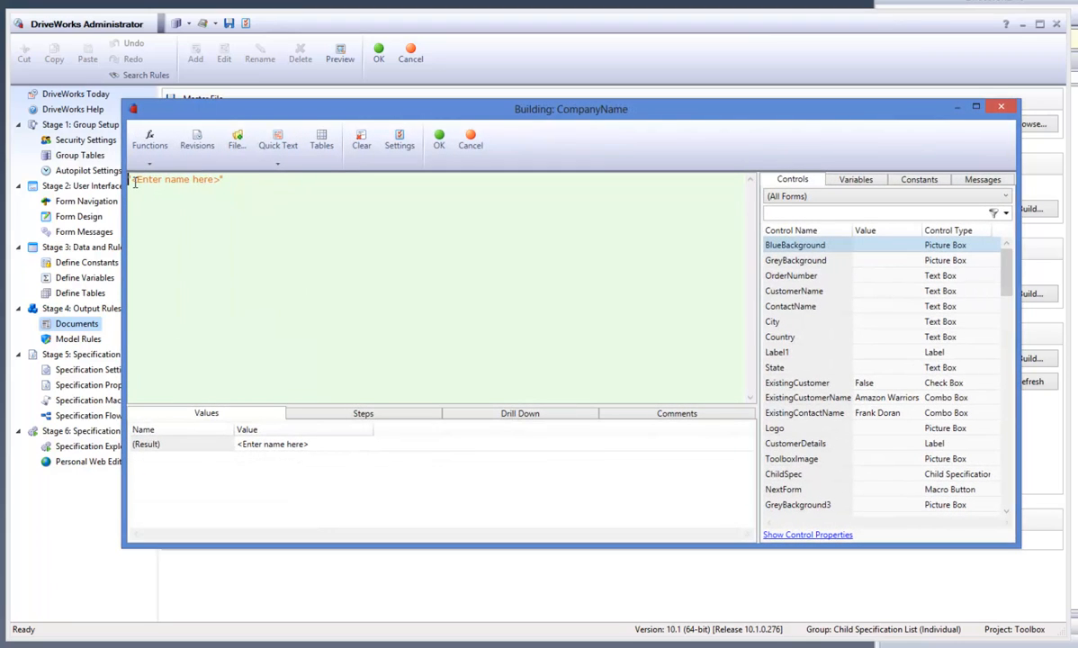
double_click(177, 179)
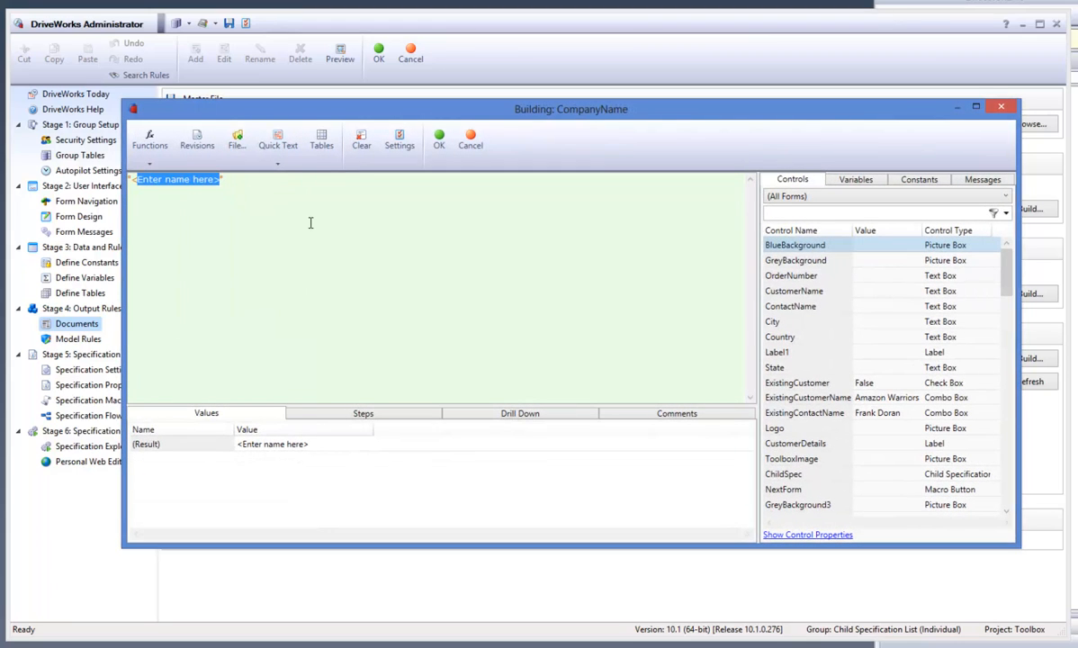
text("Drive)
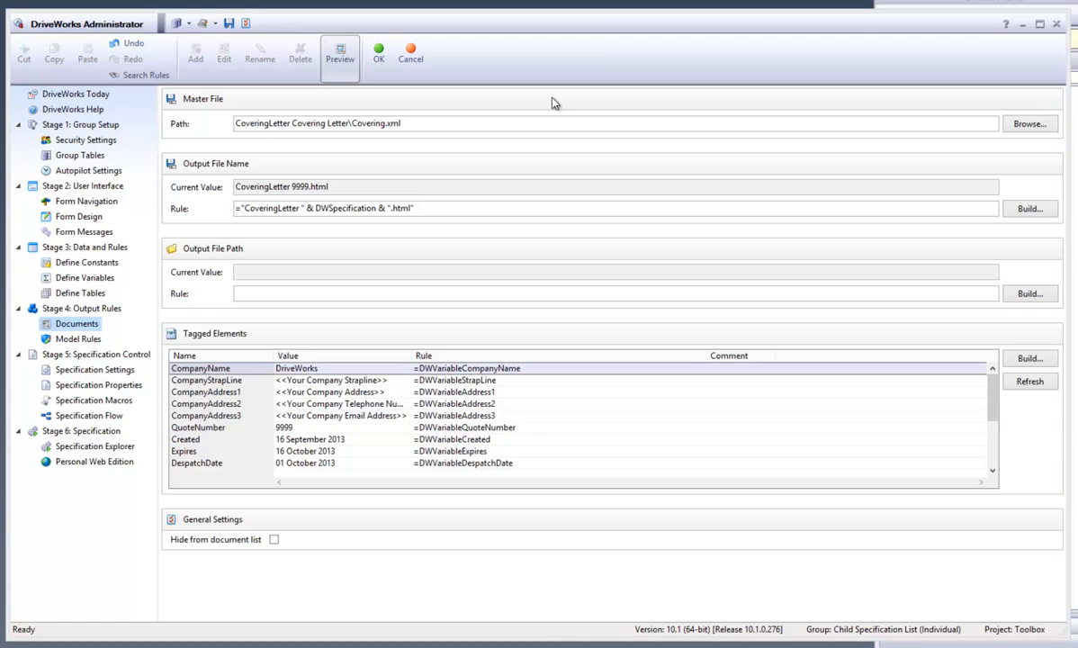
- Save the Covering Letter document and return to the Documents list
click(338, 54)
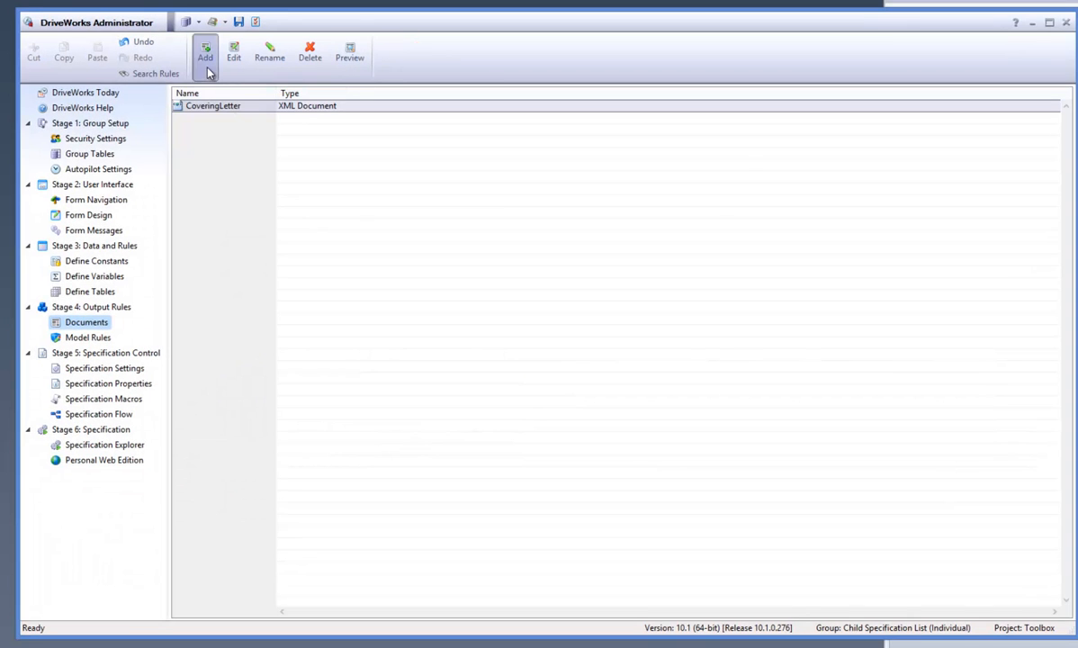
- Add a document from the Quote Document template, named 'Quote Document'
click(205, 52)
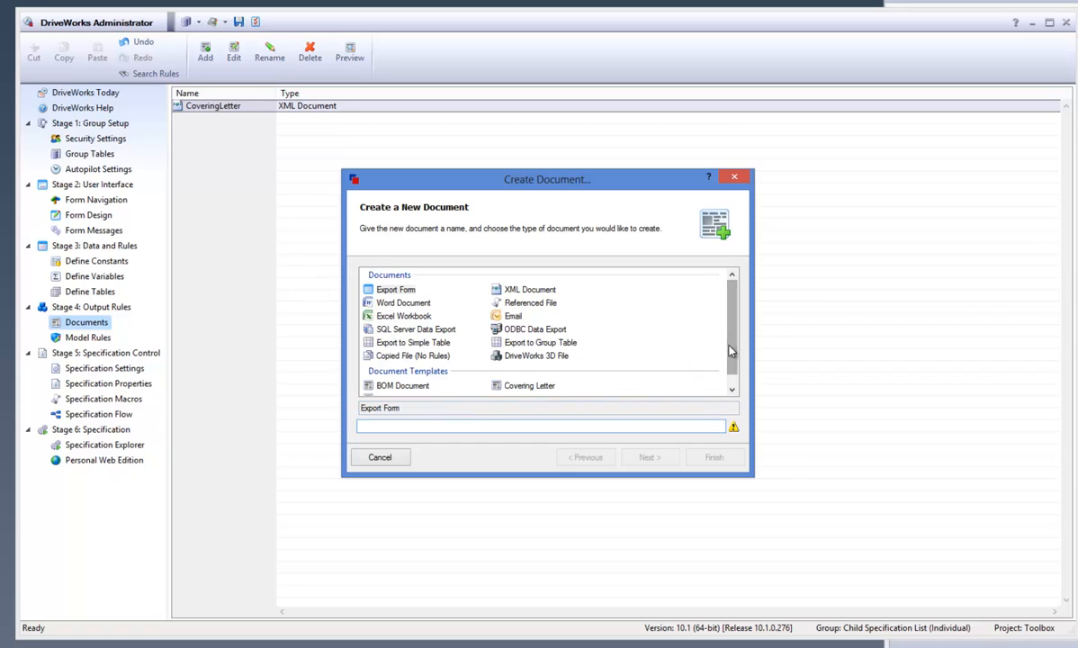
click(403, 387)
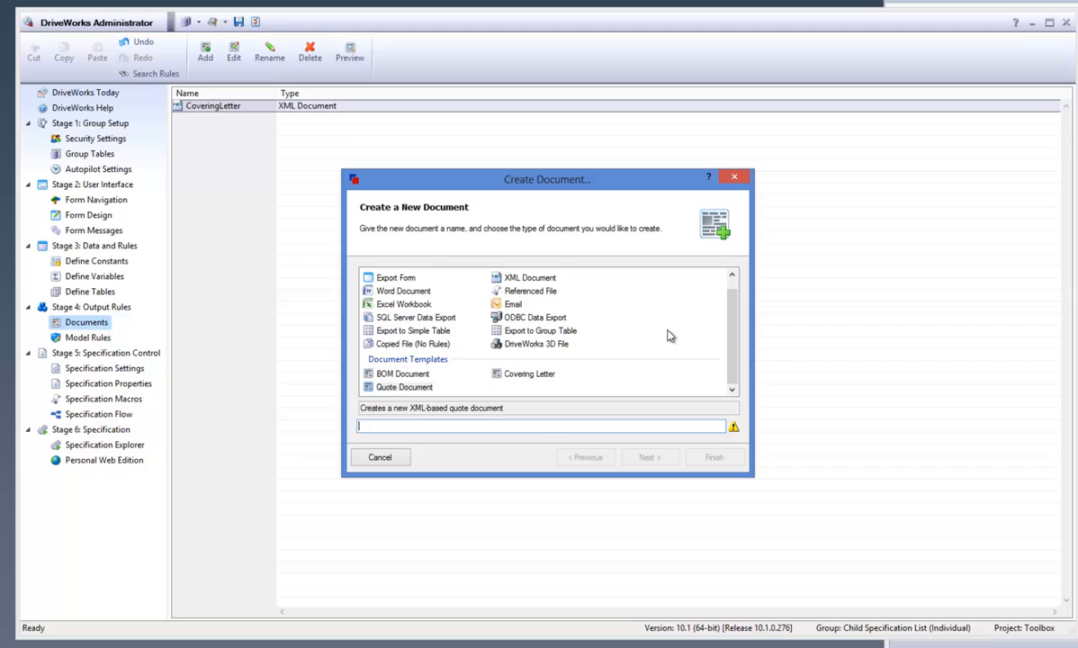
text(Quote)
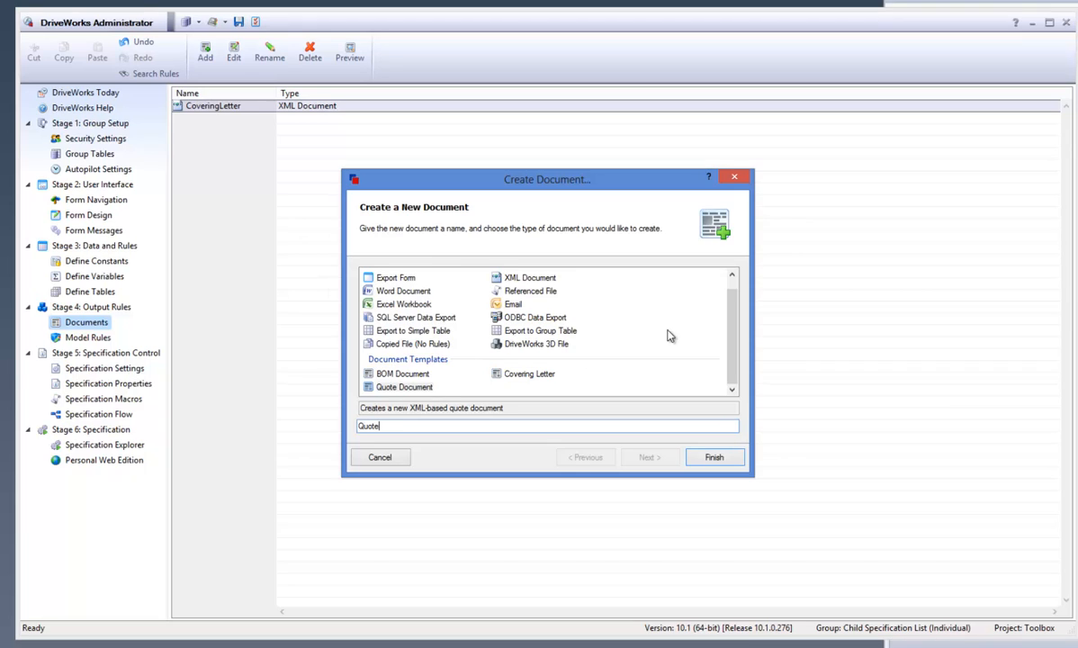
mouse_move(701, 304)
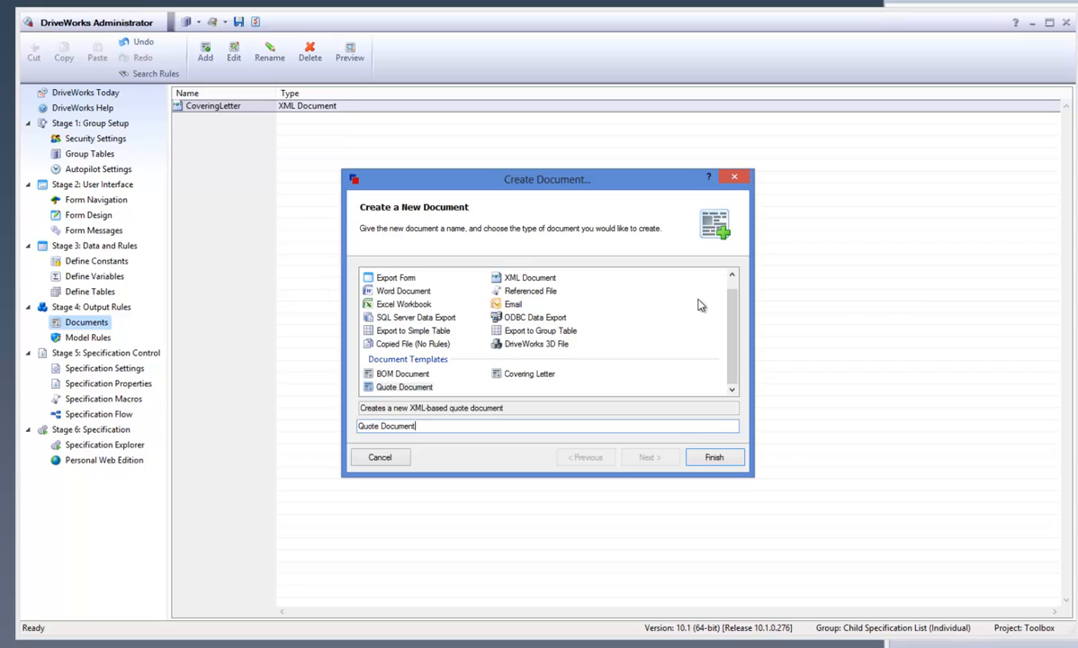
click(715, 457)
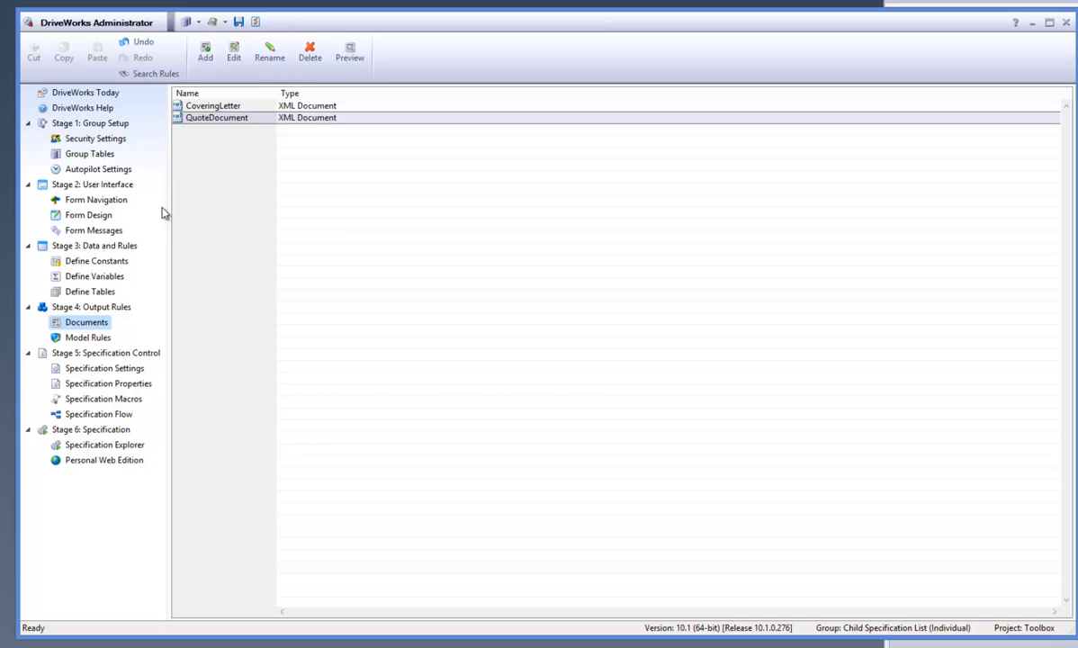
- Open the Paragraph1 rule in the CoveringLetter variables category
click(95, 276)
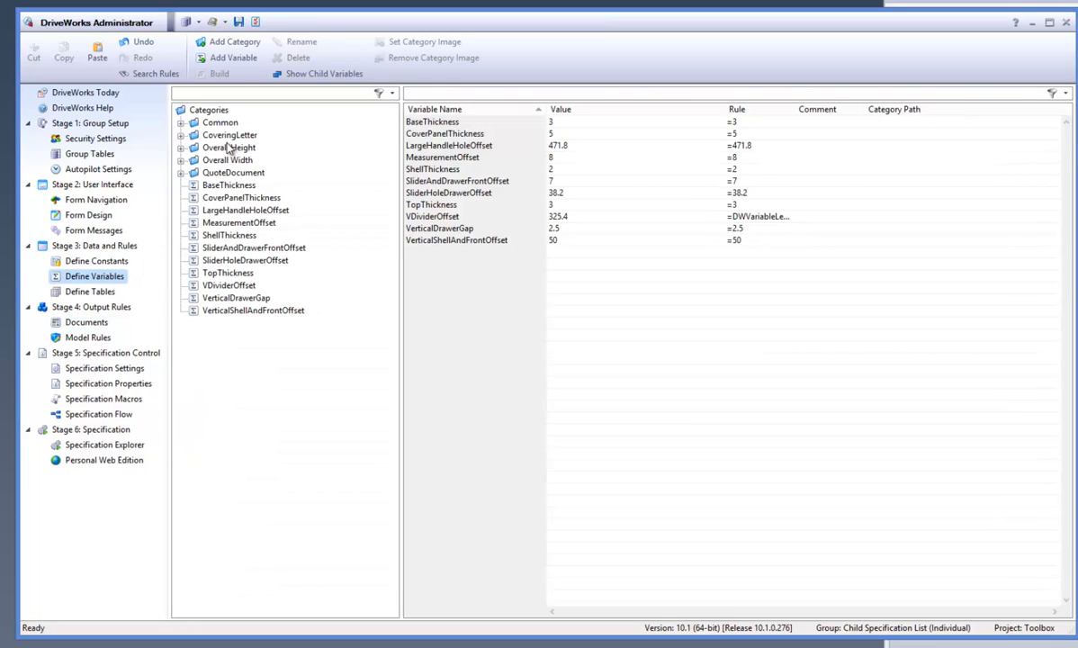
click(229, 135)
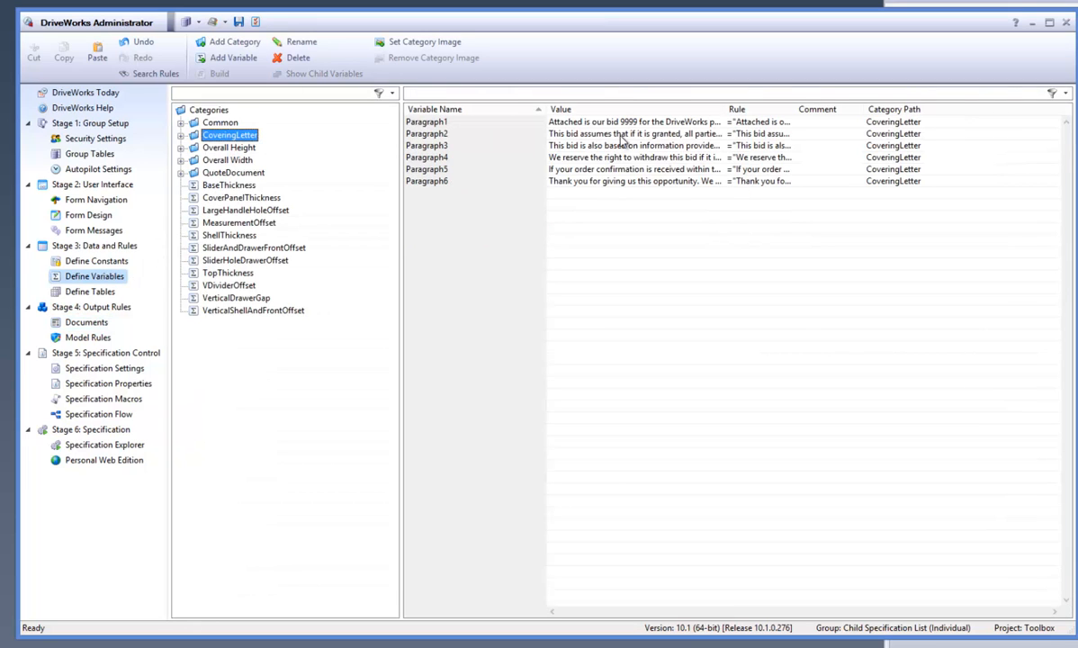
double_click(427, 121)
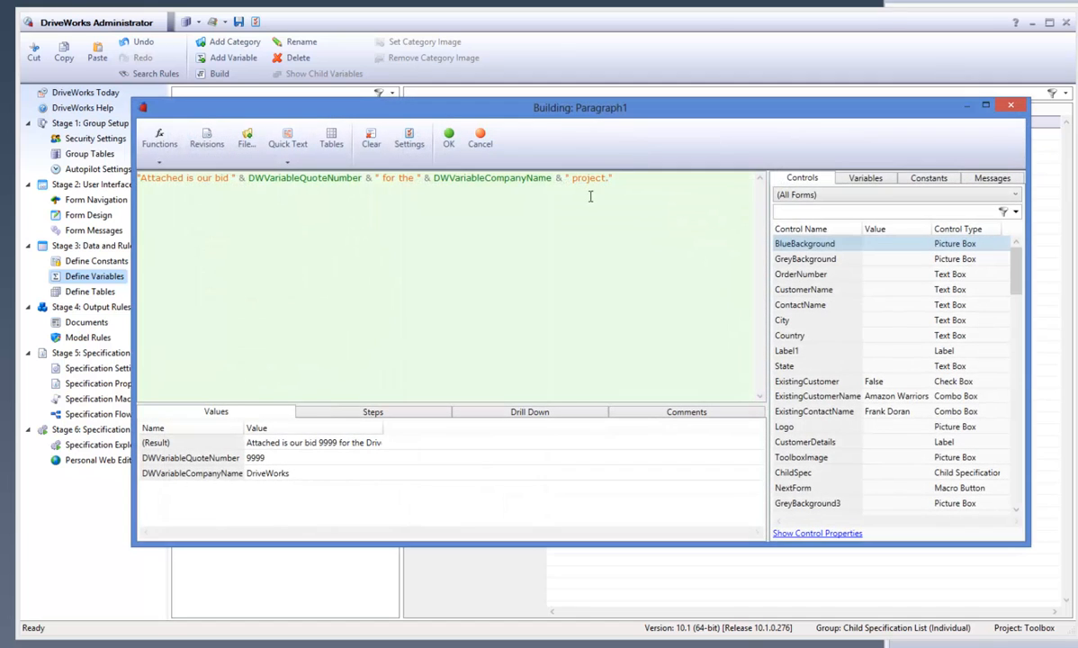